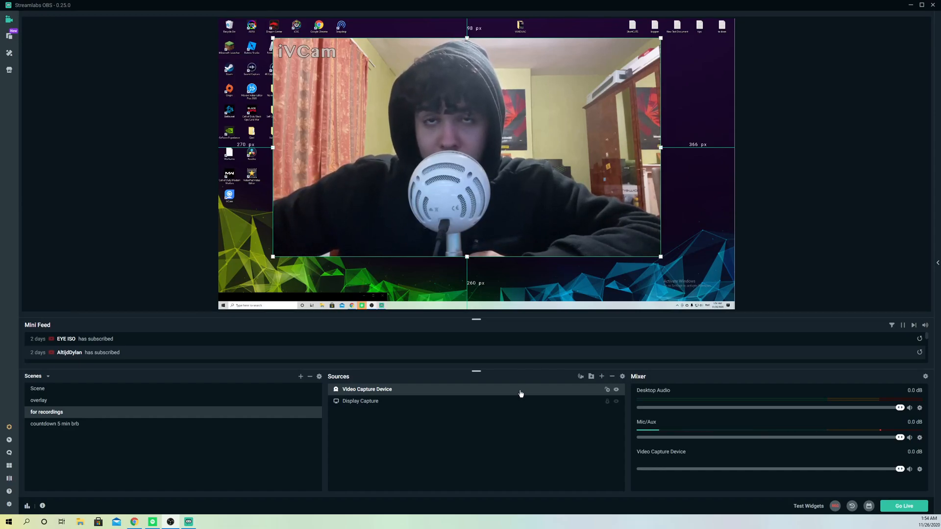
- Review the Video Capture Device settings (e2eSoft iVCam, Deactivate when not showing) and confirm them
double_click(366, 390)
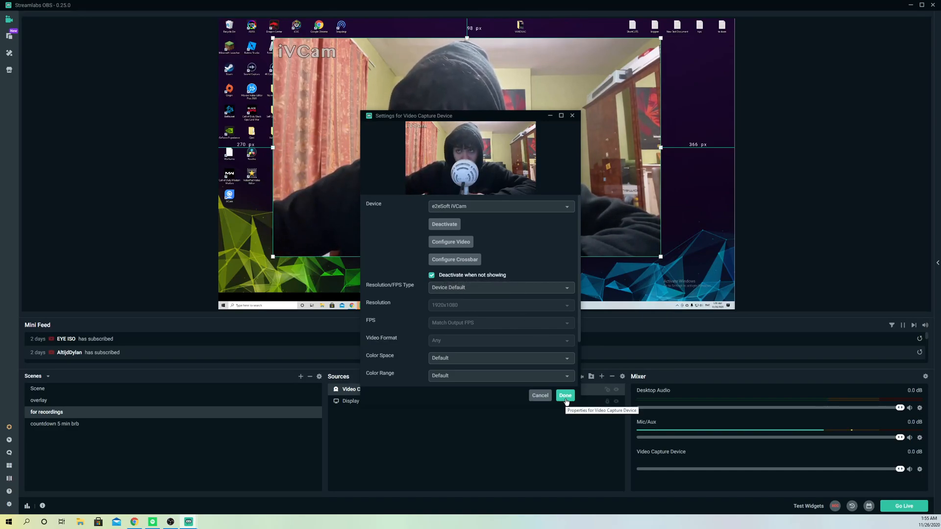
left_click(564, 395)
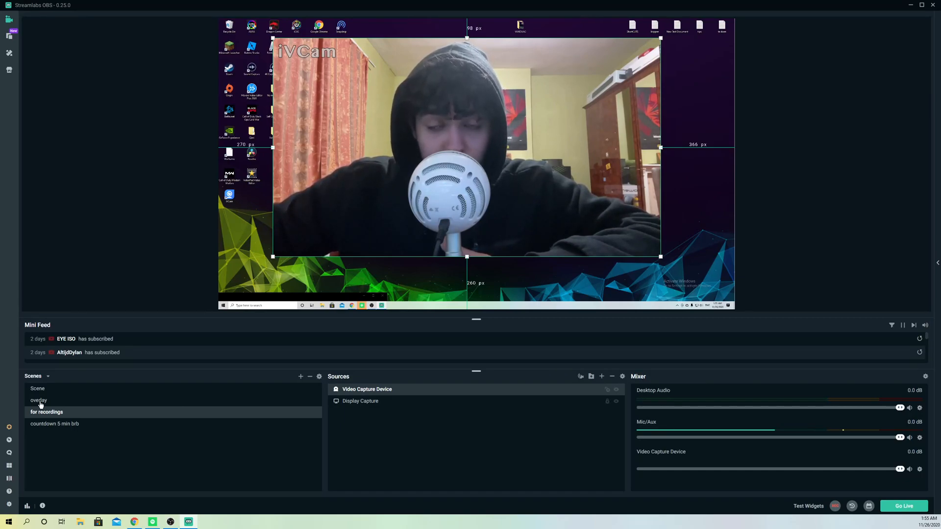
left_click(38, 400)
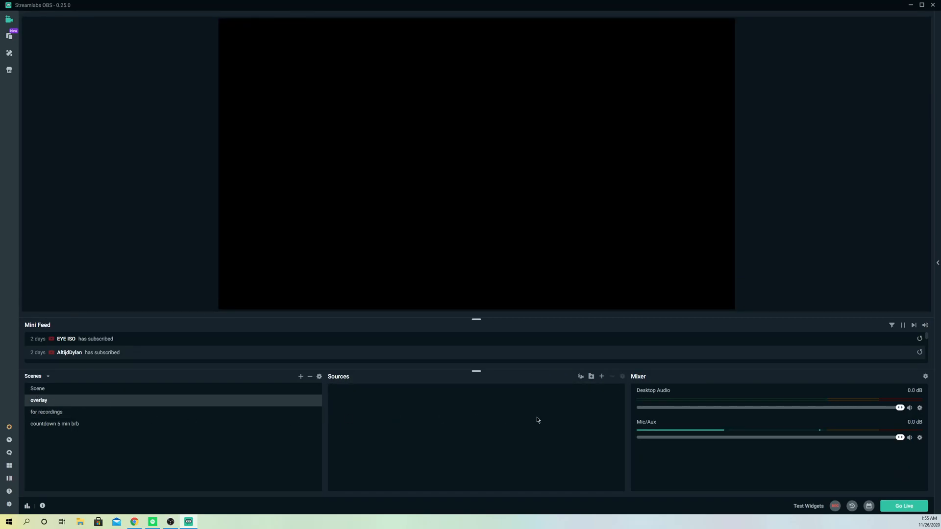
left_click(46, 412)
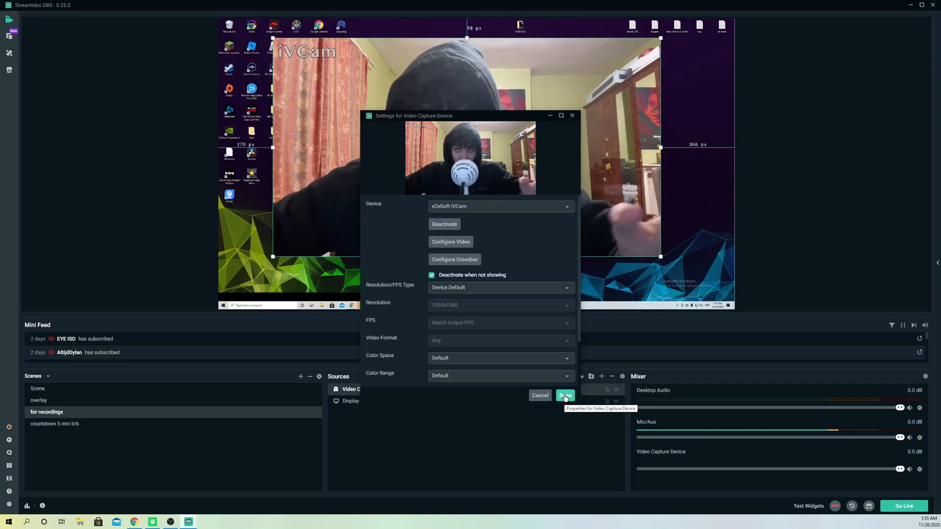
left_click(564, 395)
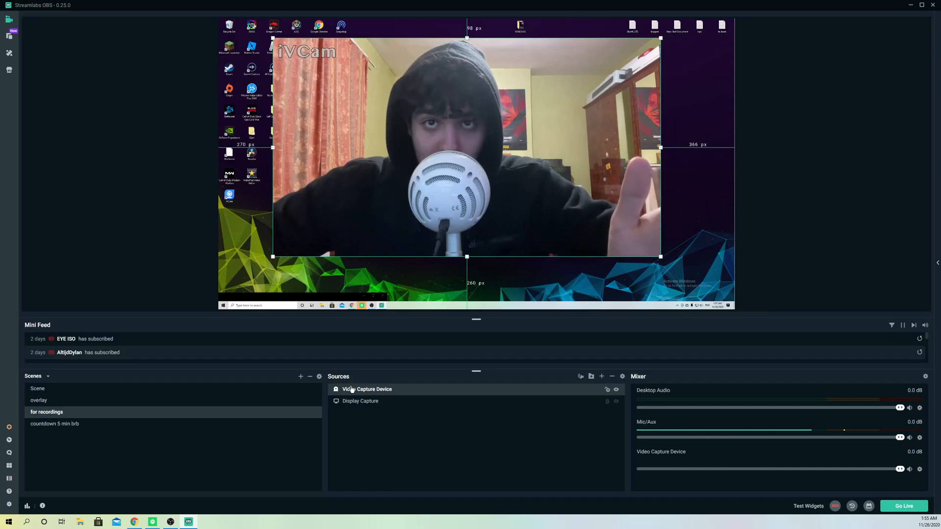
- Reopen the Video Capture Device settings and select e2eSoft iVCam as the capture device
double_click(368, 389)
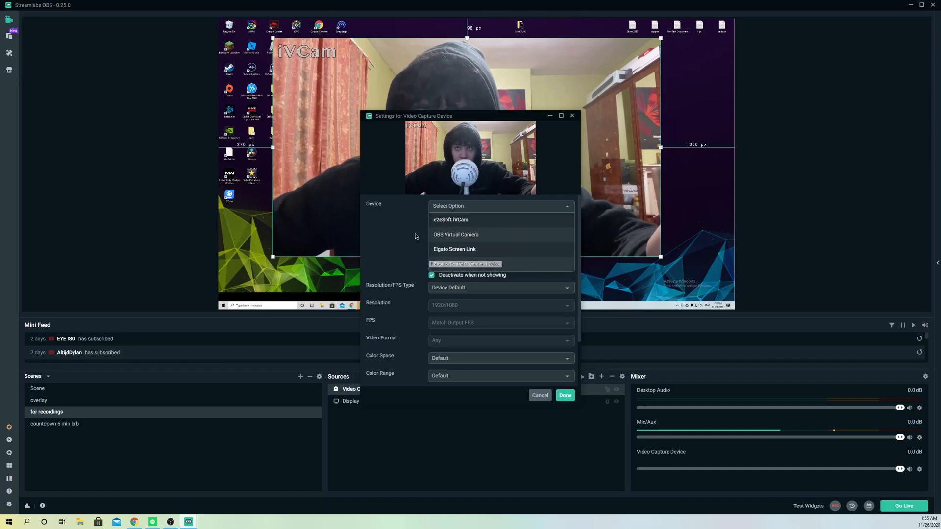
left_click(450, 219)
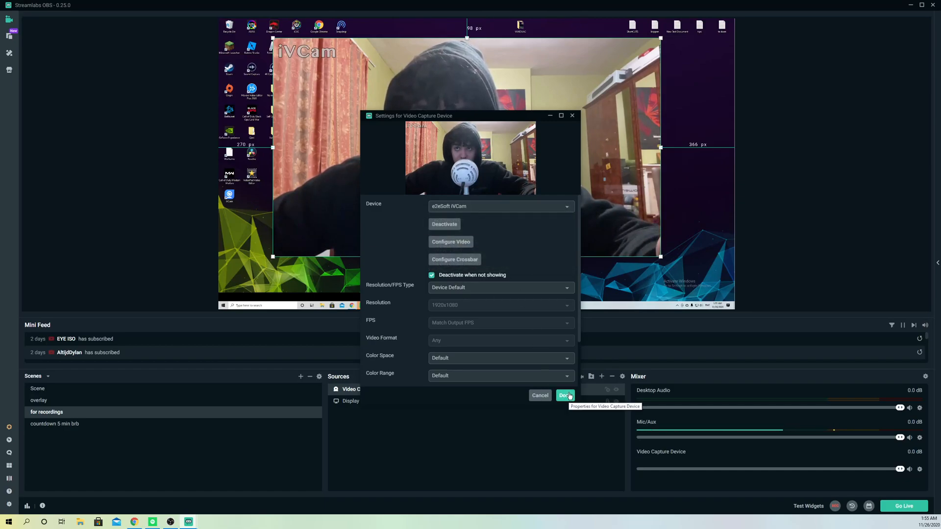
mouse_move(395, 311)
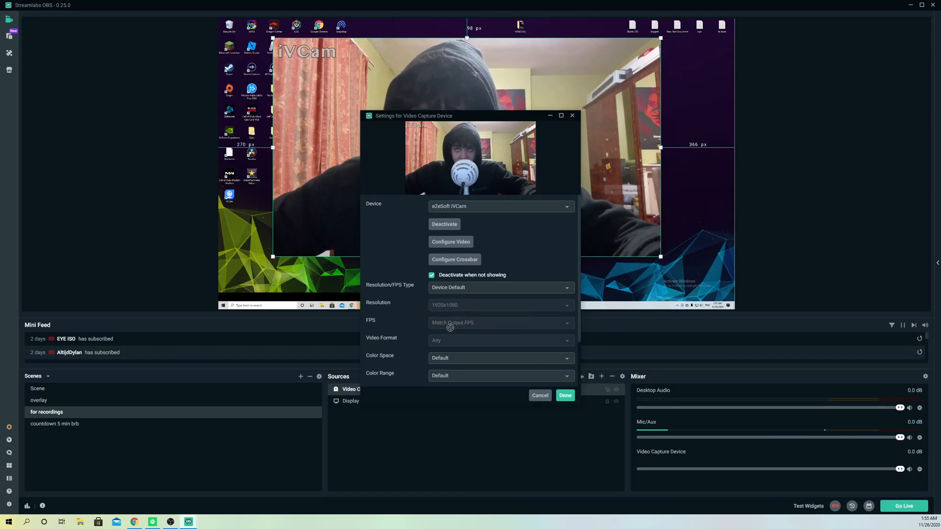
- Check the Buffering property further down and apply the webcam settings with Done
scroll("down", 3)
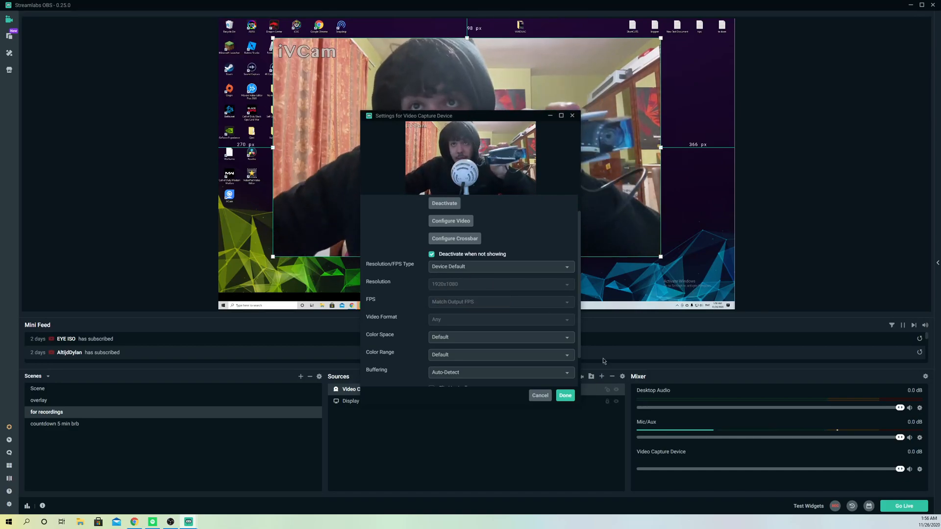
left_click(564, 395)
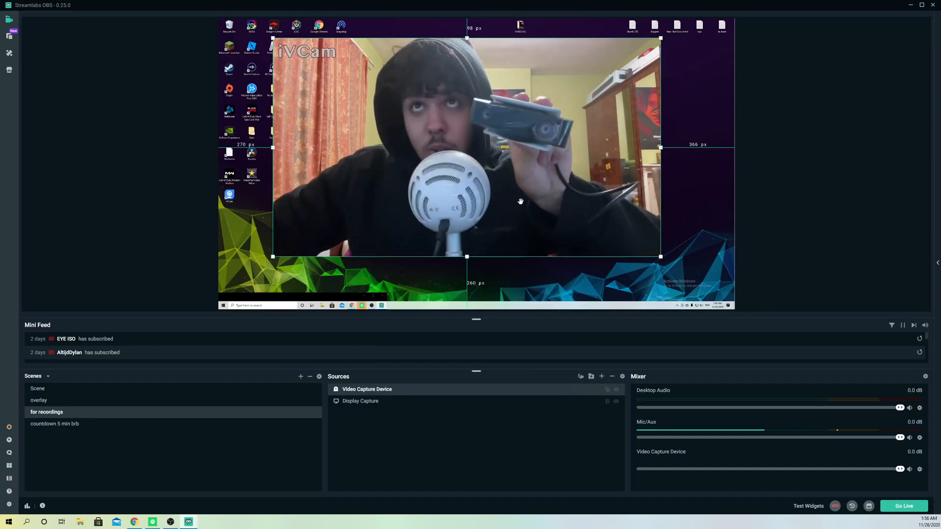